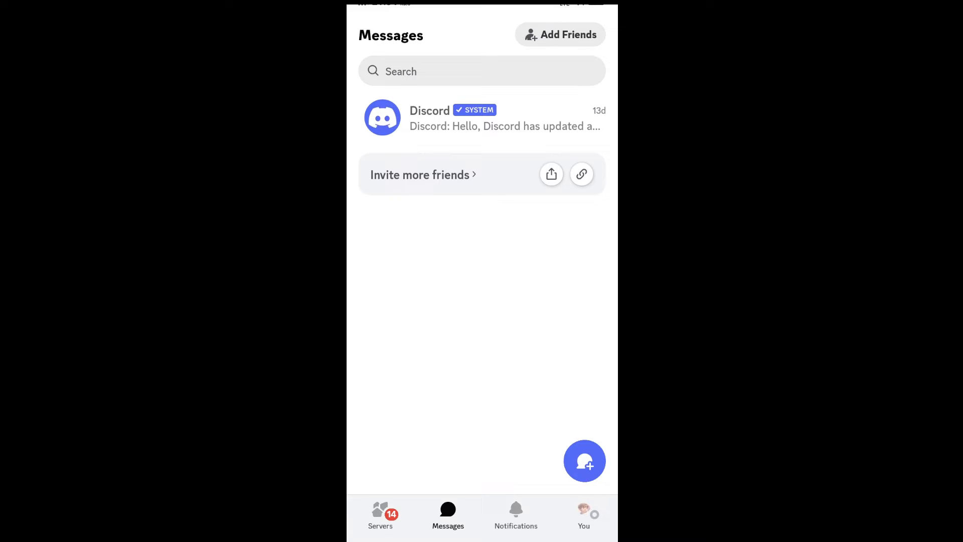
Go to your own profile page from the bottom navigation bar.
left_click(583, 515)
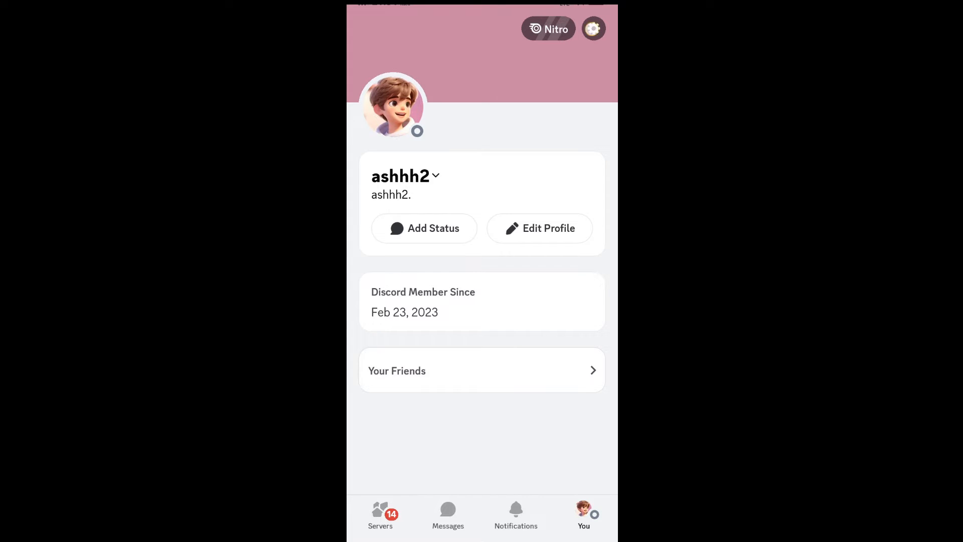
Reach the Appearance entry under App Settings from the profile's gear icon.
left_click(592, 28)
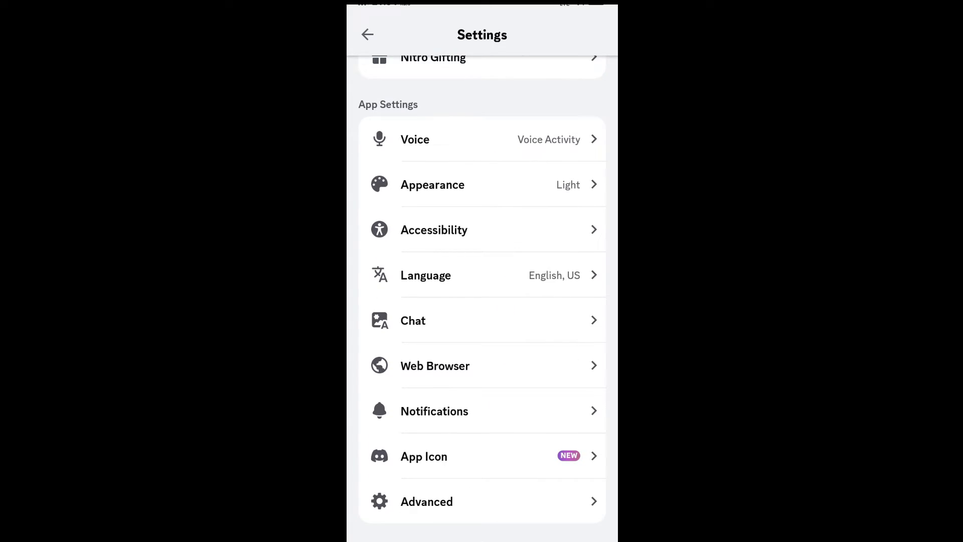
scroll("down", 3)
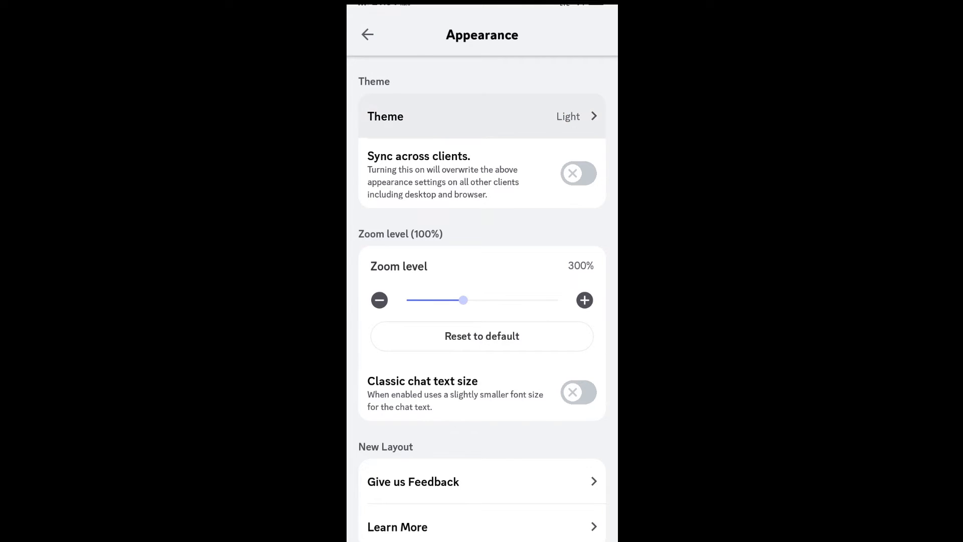
Switch the App Theme from Light to the dark grey Dark swatch.
left_click(481, 116)
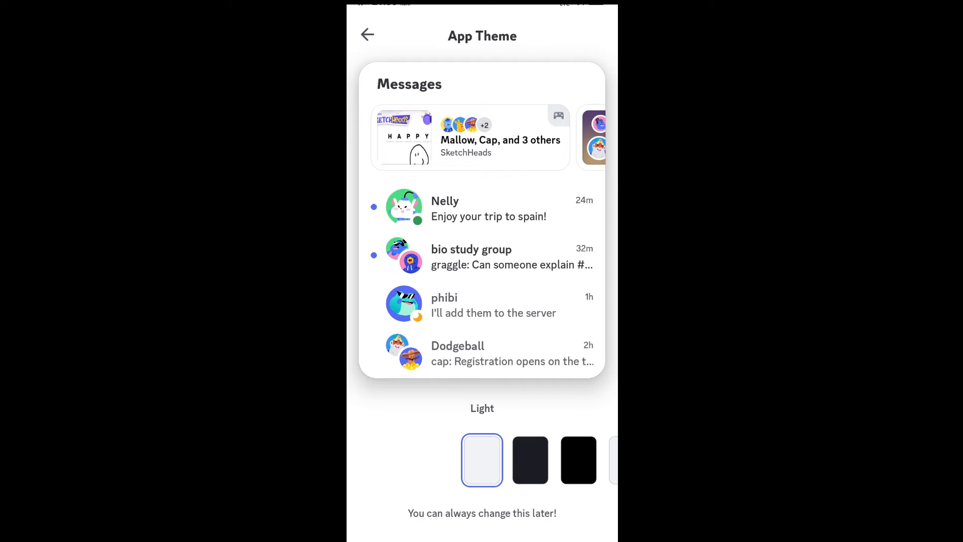
scroll("left", 3)
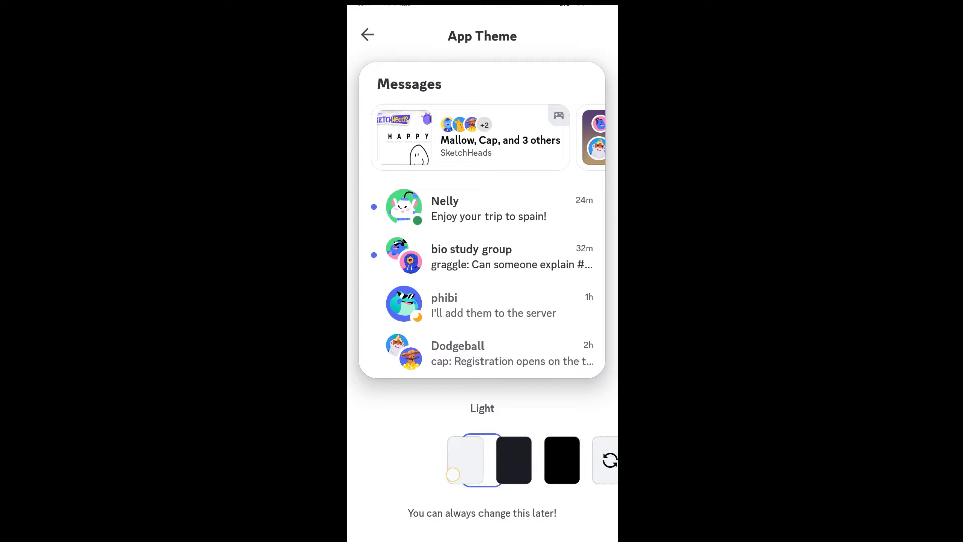
left_click(482, 460)
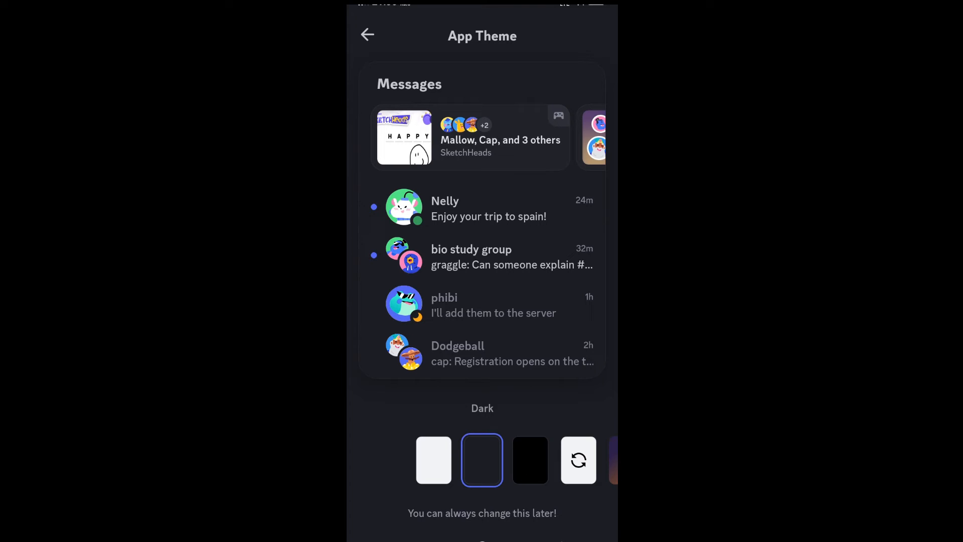
Apply the pure-black Midnight swatch, skipping the locked Nitro themes.
scroll("left", 3)
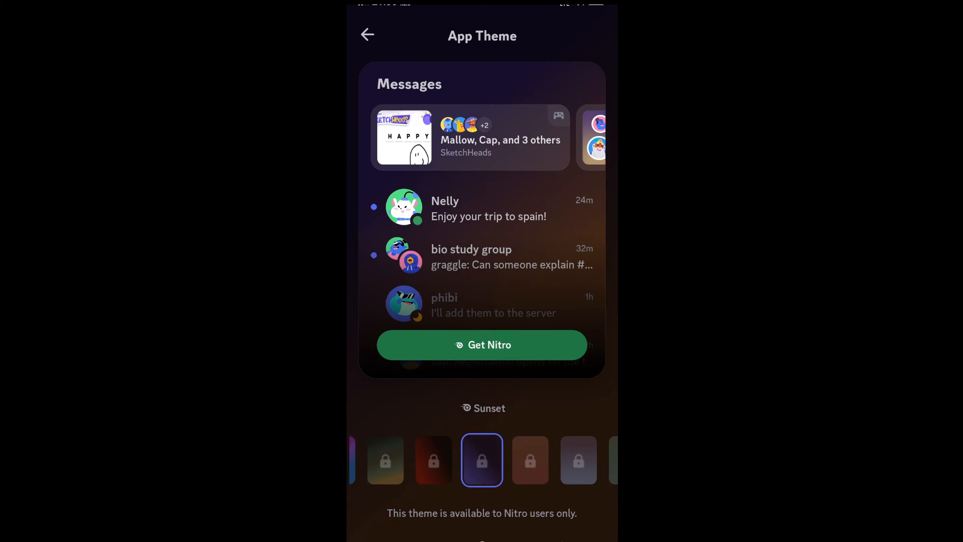
scroll("left", 3)
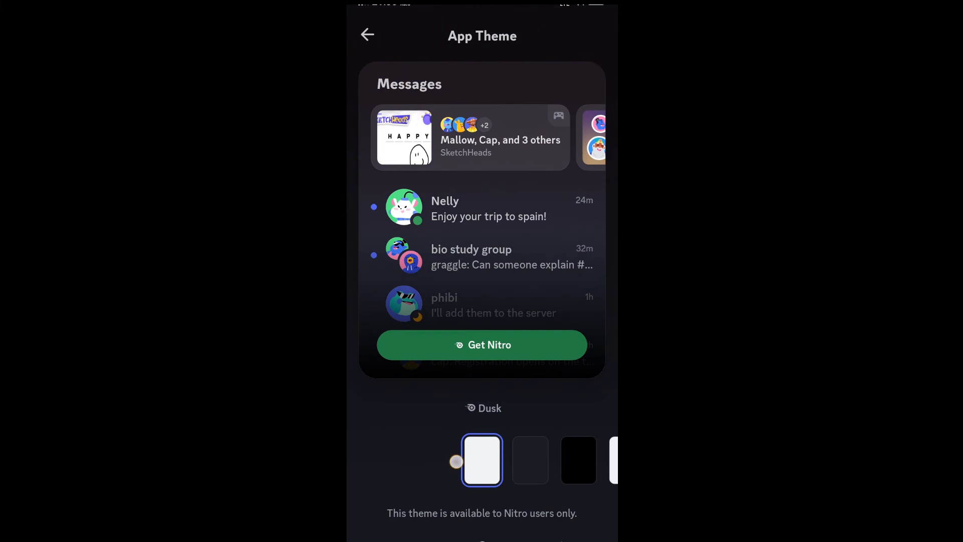
left_click(482, 459)
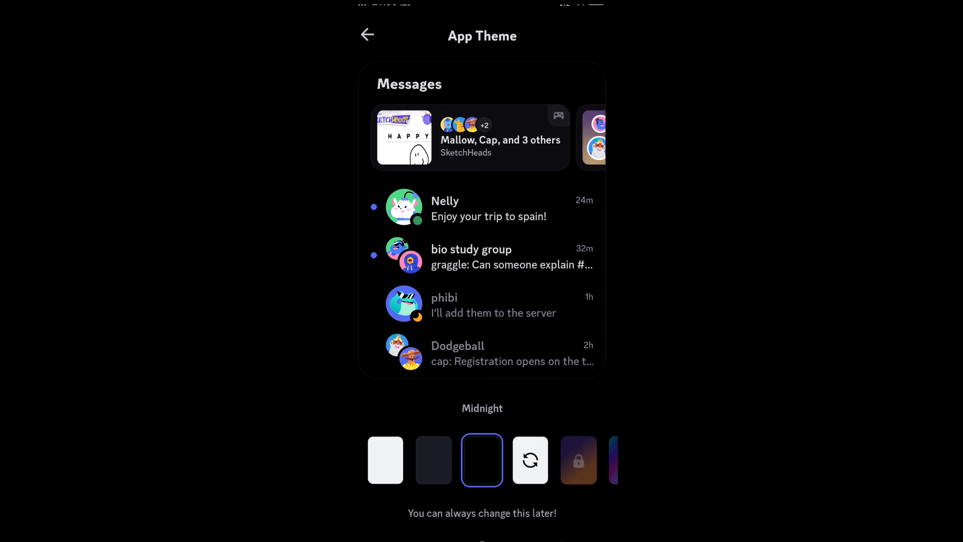
Return to the profile and view the Messages list in the Midnight theme.
left_click(367, 36)
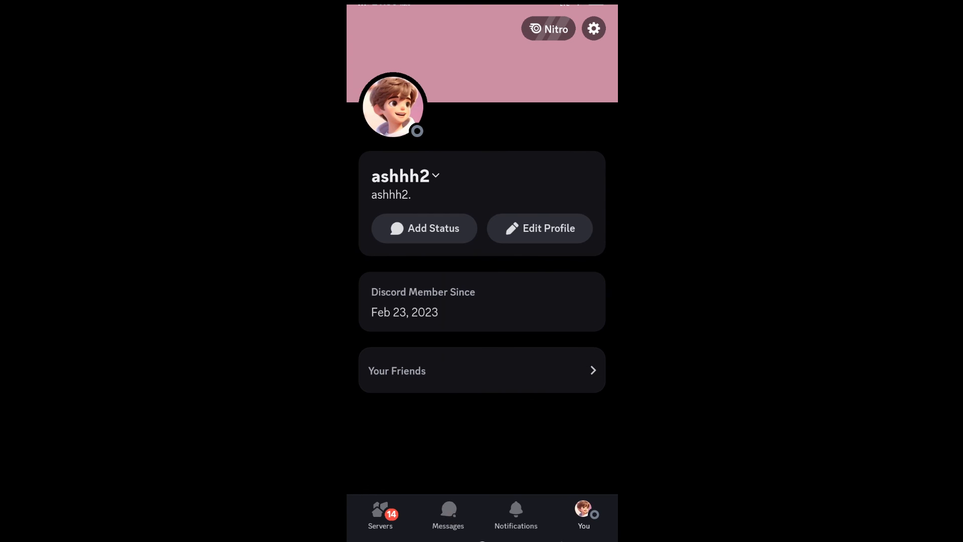
left_click(447, 516)
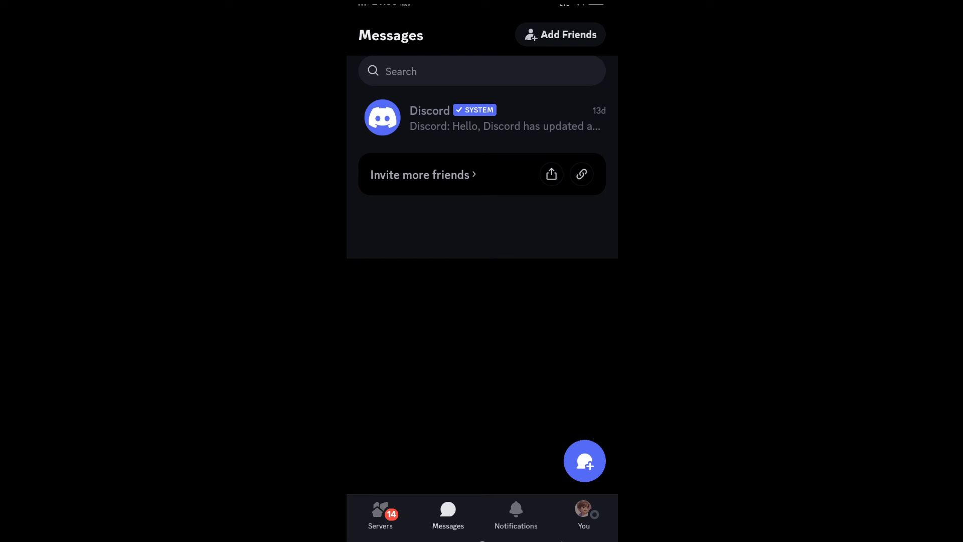